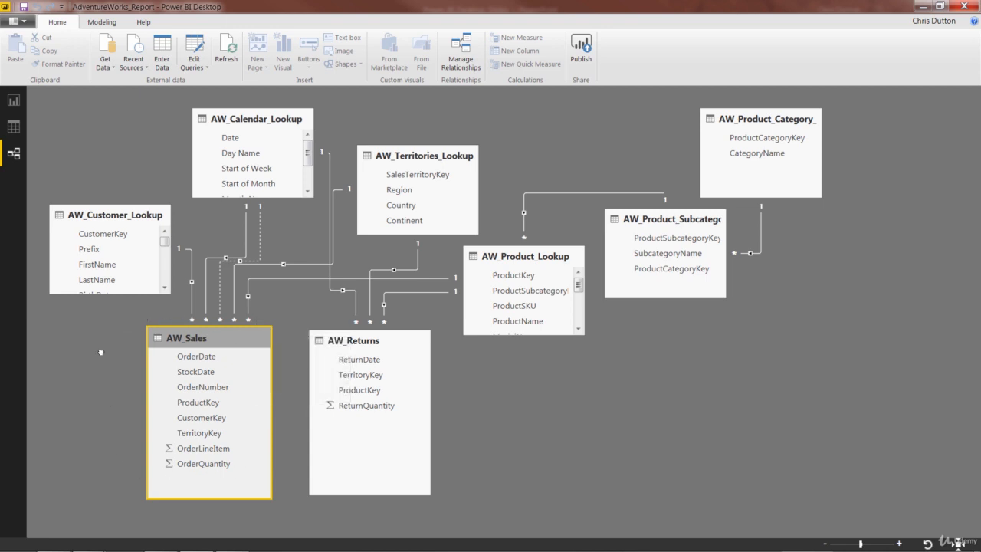
mouse_move(657, 233)
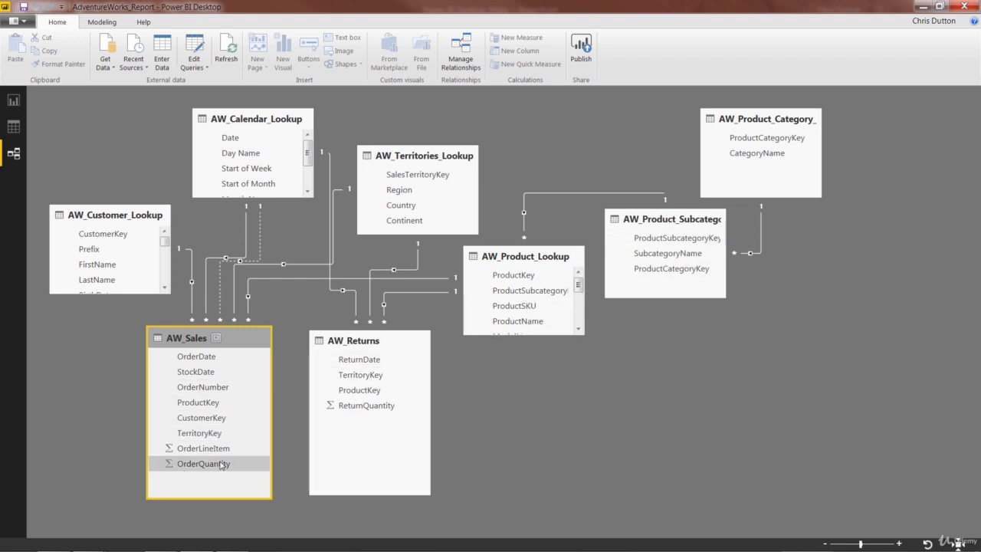
mouse_move(190, 475)
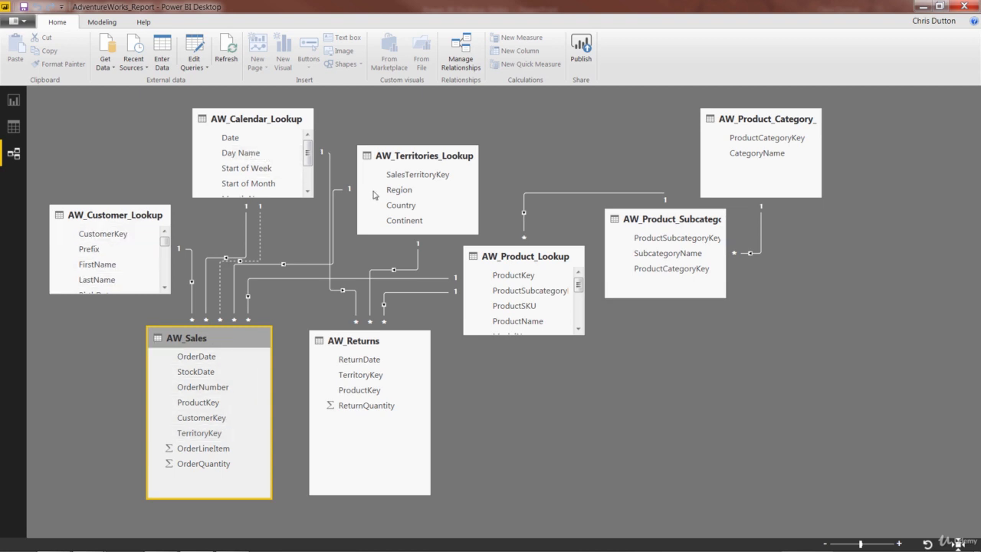
mouse_move(391, 258)
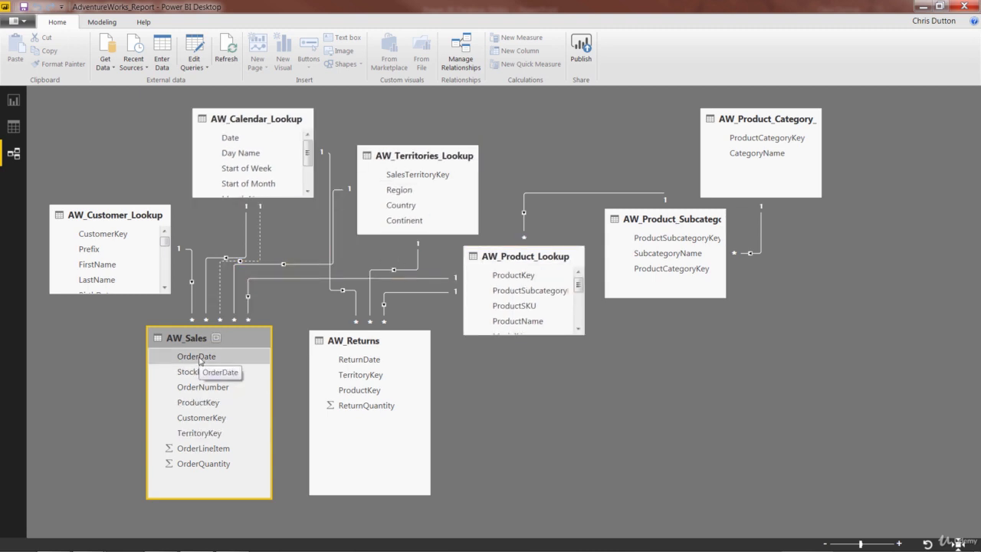
- Hide OrderDate and StockDate in AW_Sales from report view
right_click(197, 356)
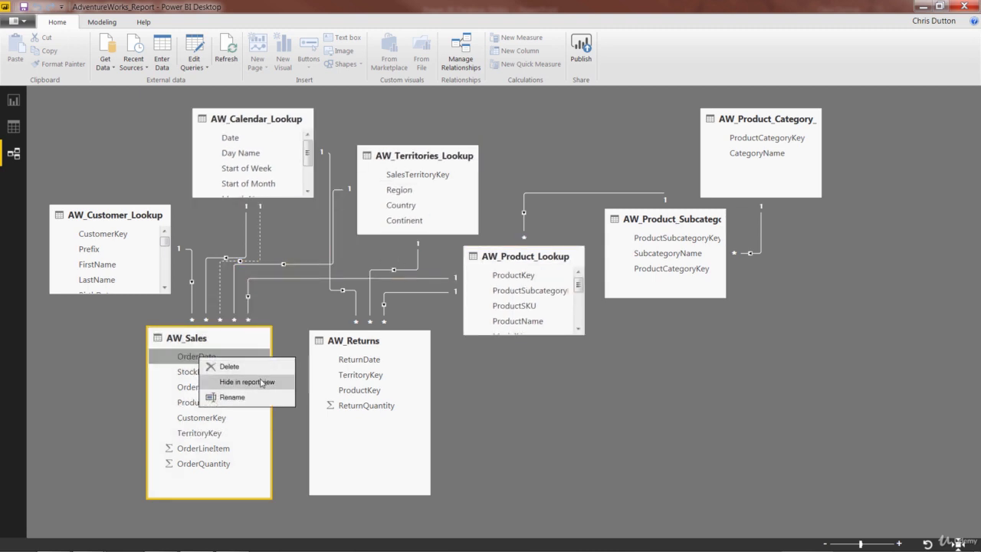
click(245, 382)
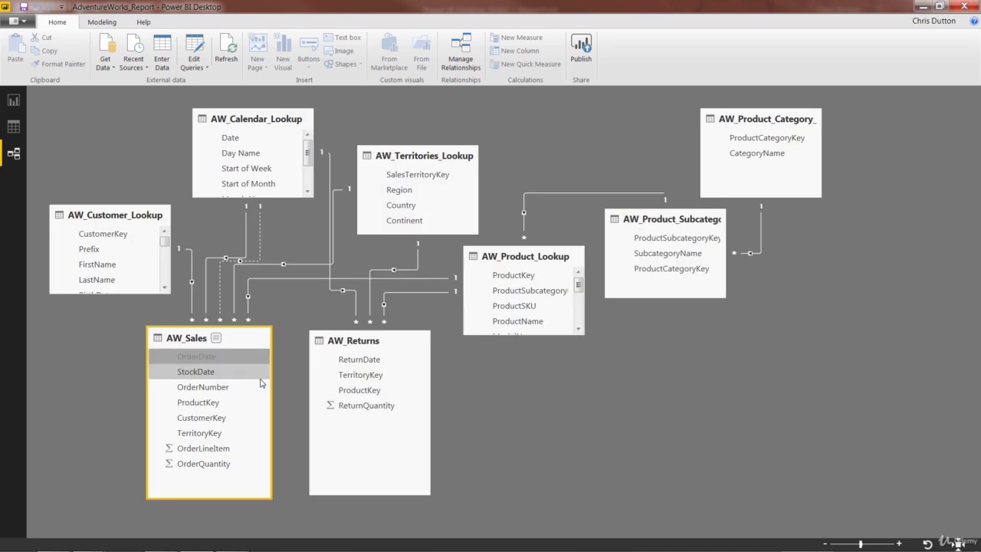
mouse_move(206, 377)
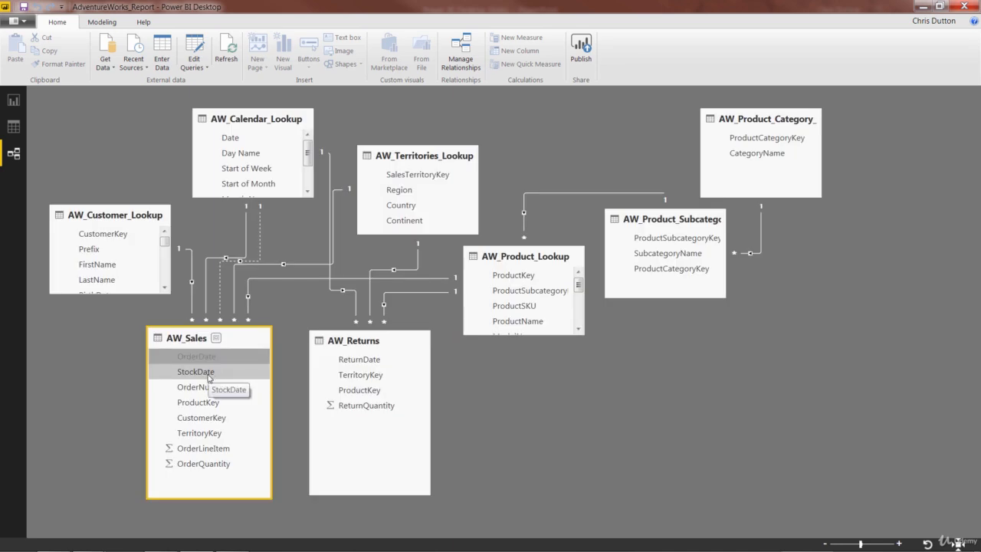
right_click(196, 372)
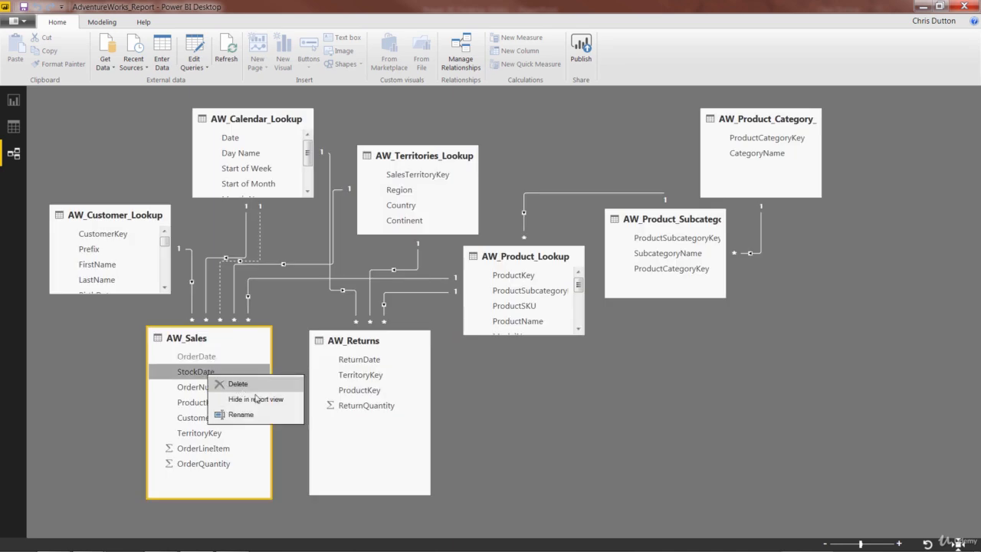
click(255, 398)
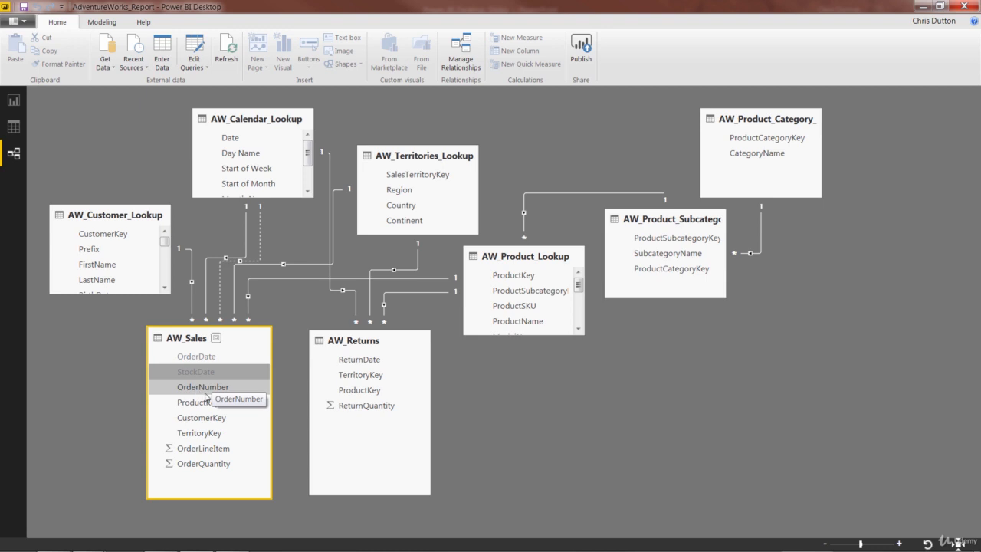
- Hide the ProductKey, CustomerKey and TerritoryKey fields in AW_Sales from report view
right_click(200, 402)
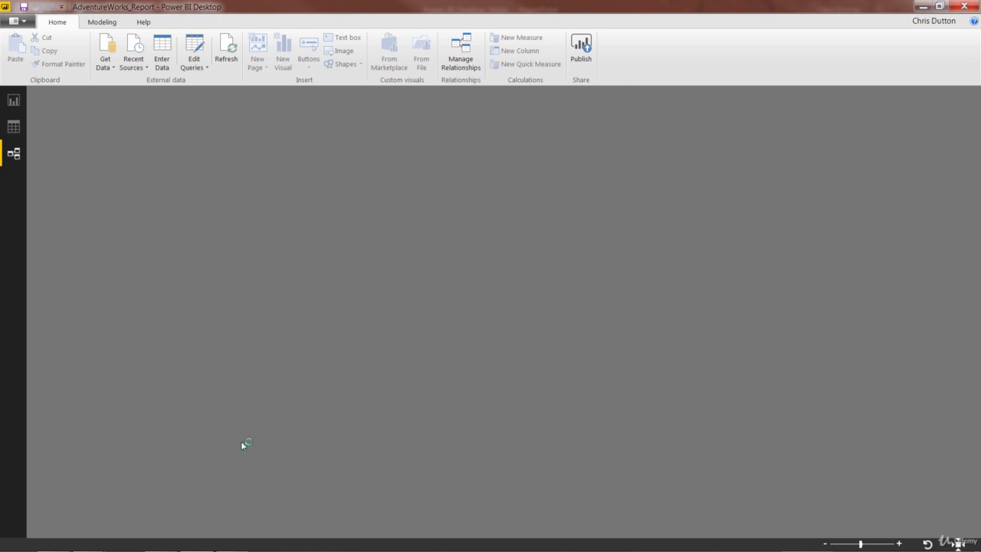
right_click(199, 432)
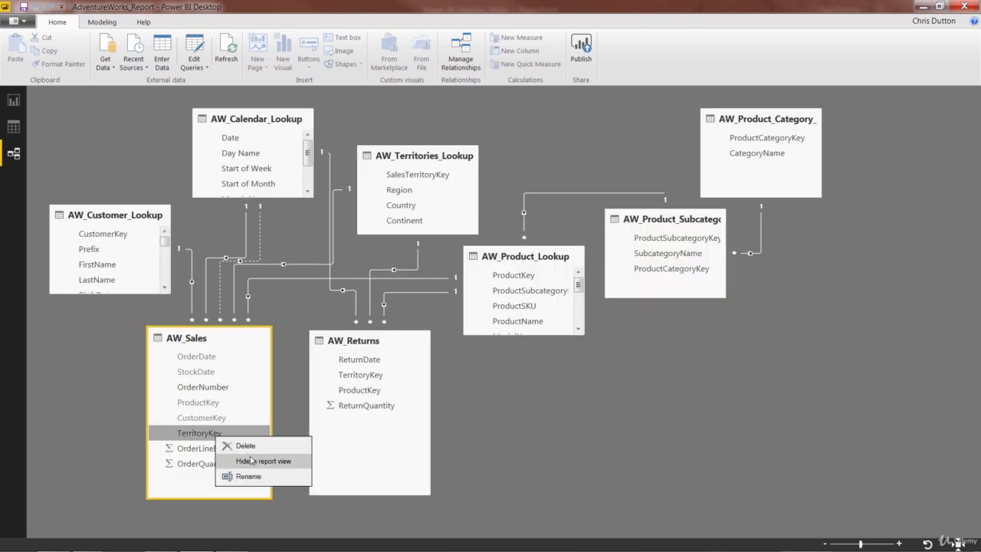
click(264, 460)
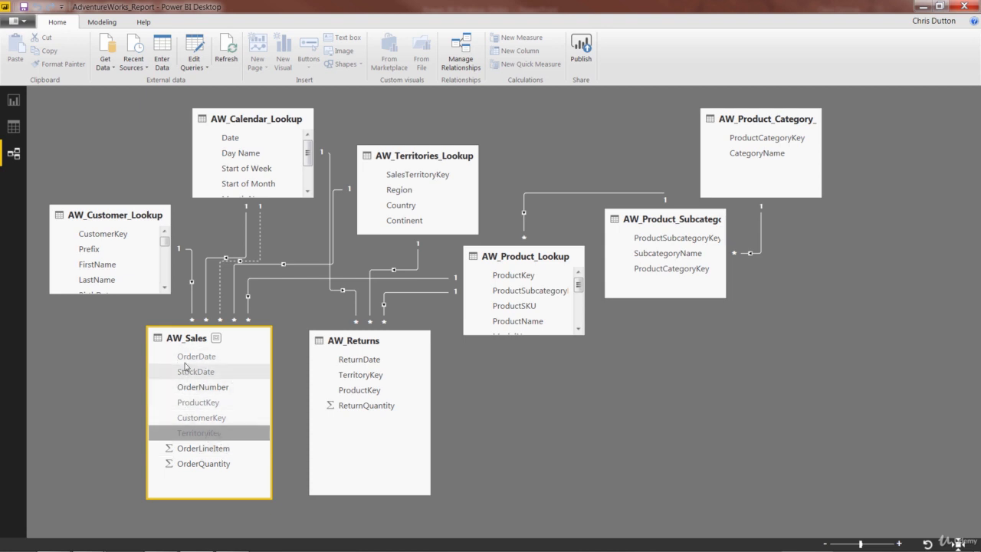
click(103, 233)
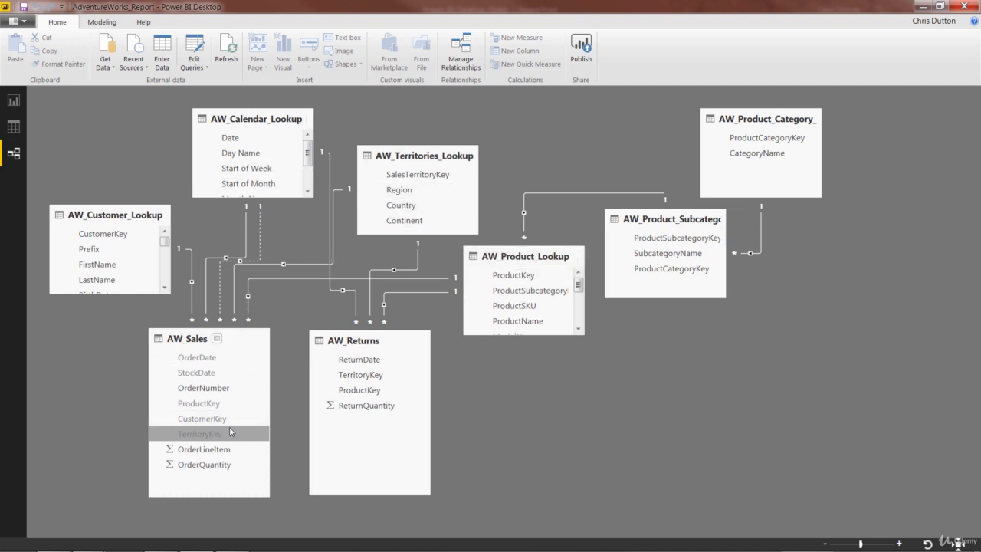
- Hide ReturnDate, TerritoryKey and ProductKey in AW_Returns from report view
right_click(358, 359)
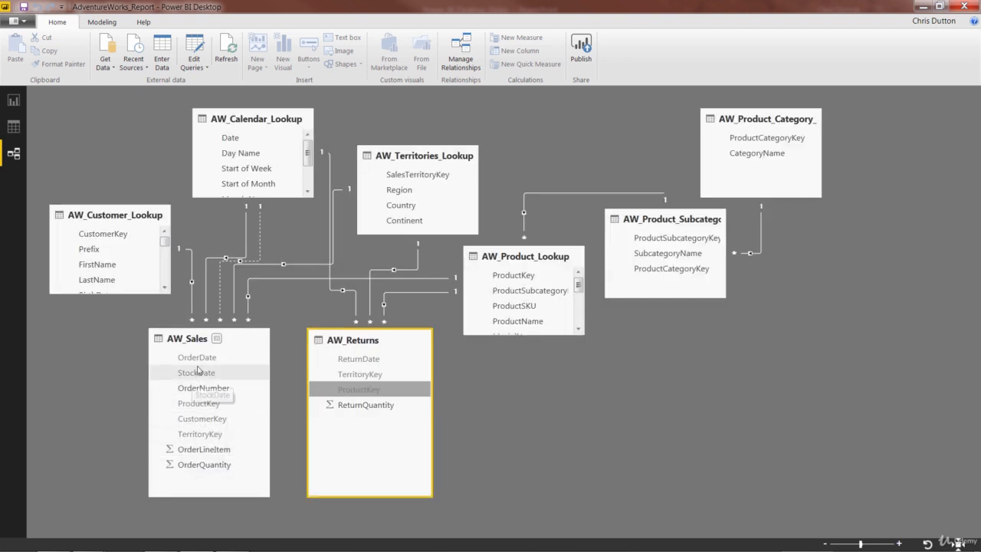
right_click(196, 356)
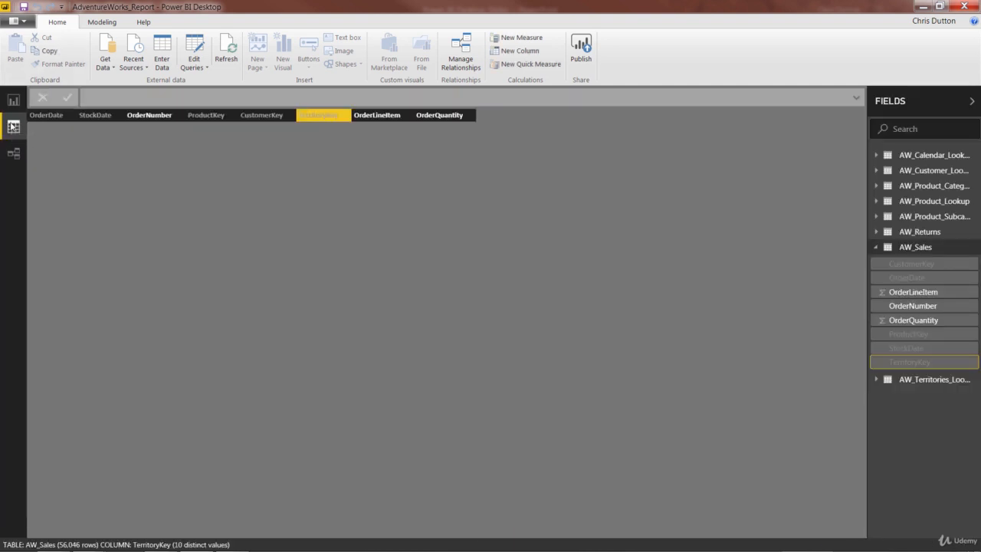
click(12, 126)
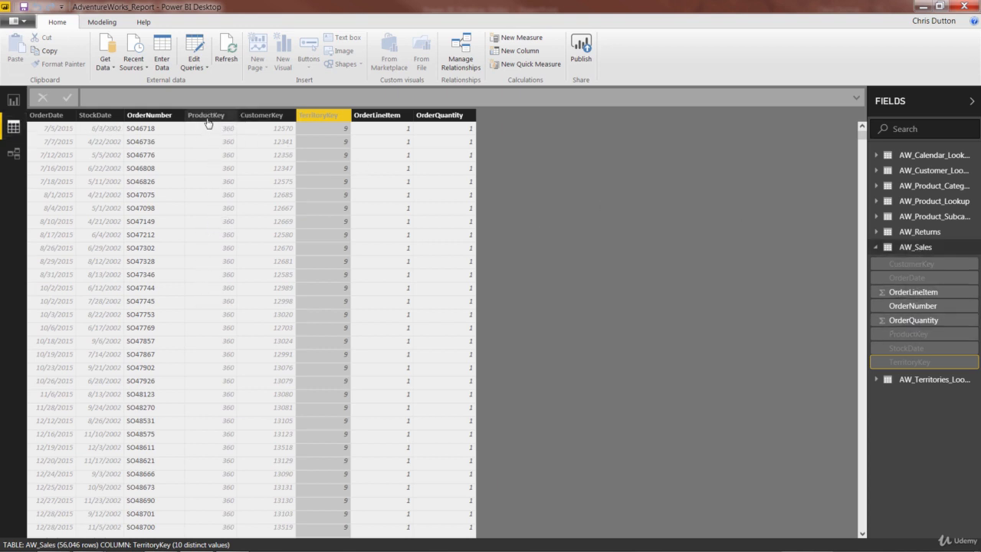
right_click(205, 115)
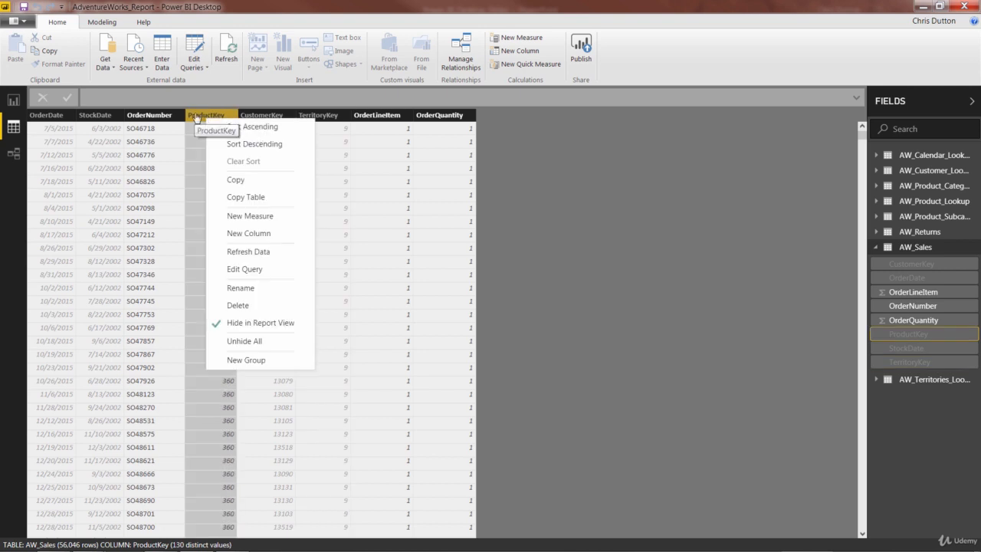
mouse_move(273, 252)
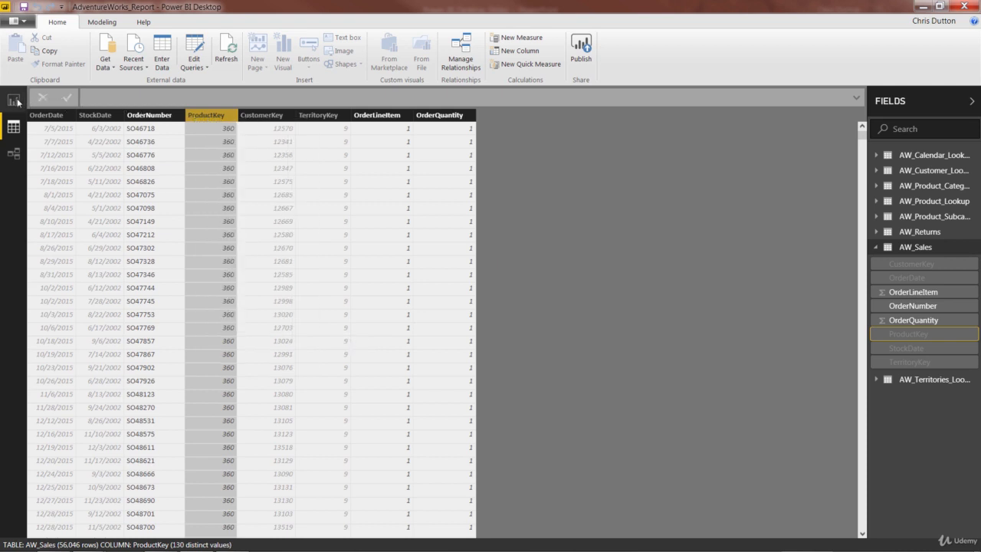
mouse_move(12, 101)
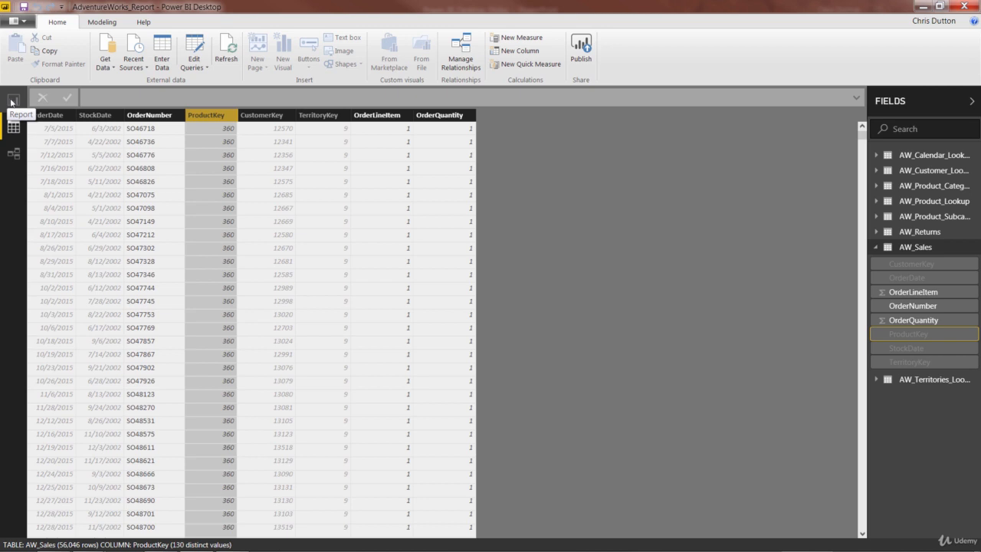
- Return to Report view and expand AW_Returns to confirm only non-key fields remain
click(12, 101)
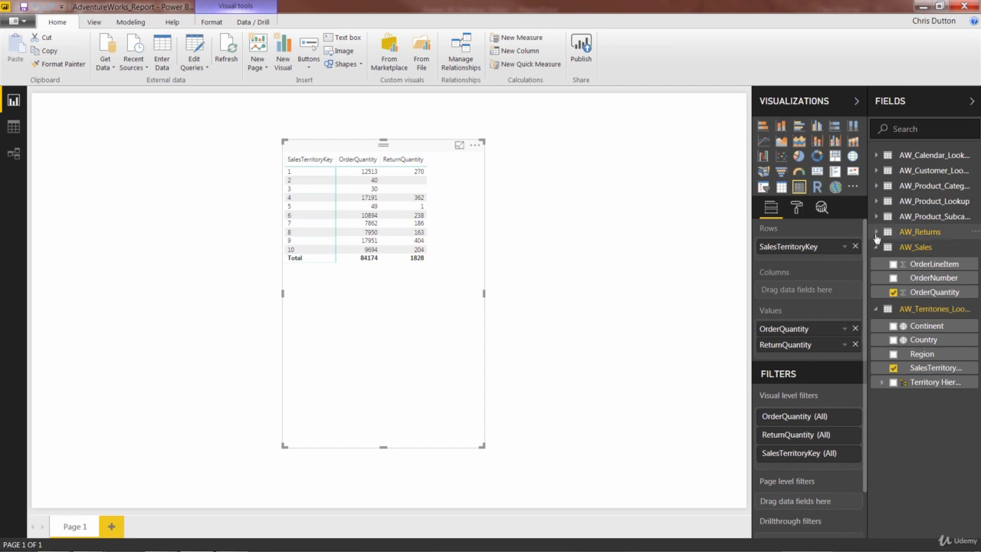
click(876, 231)
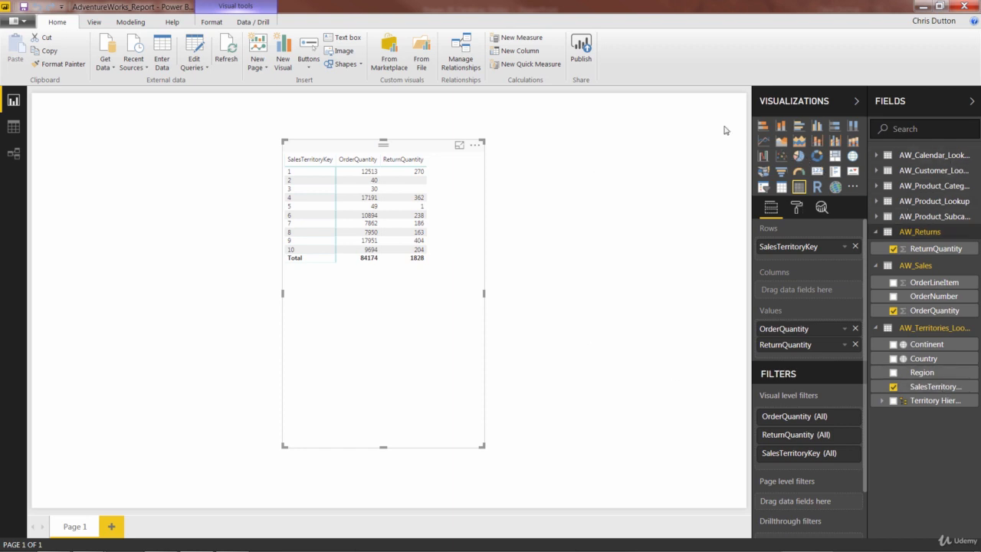
mouse_move(573, 234)
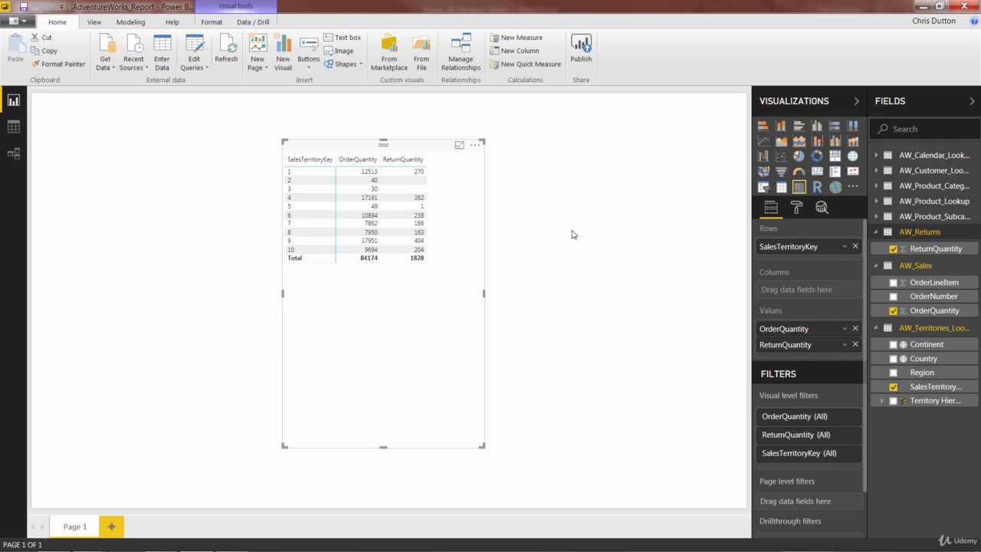